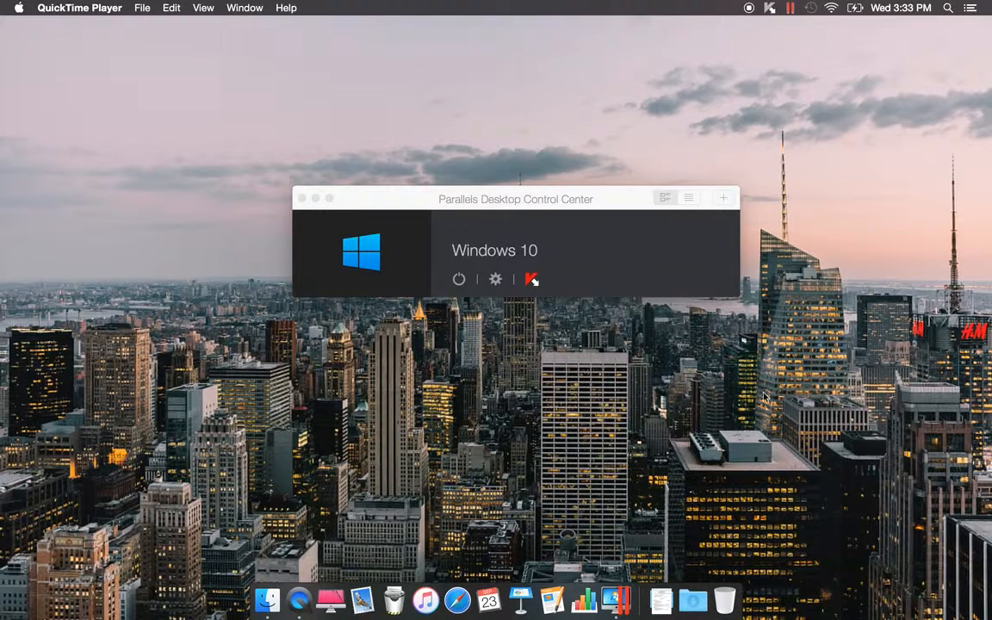
{"action": "mouse_move", "coordinate": [523, 279]}
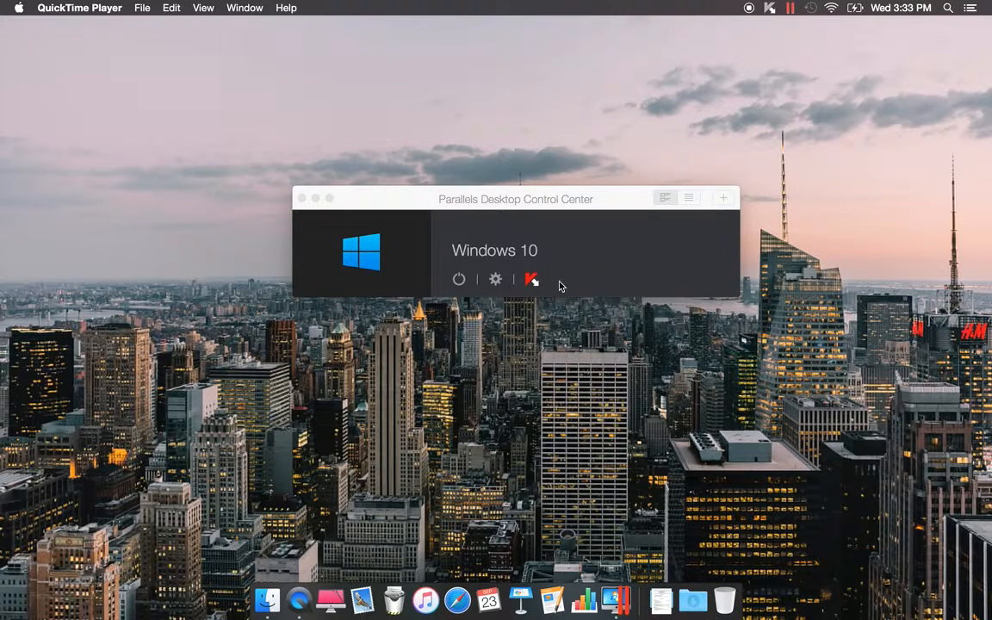
{"action": "mouse_move", "coordinate": [497, 279]}
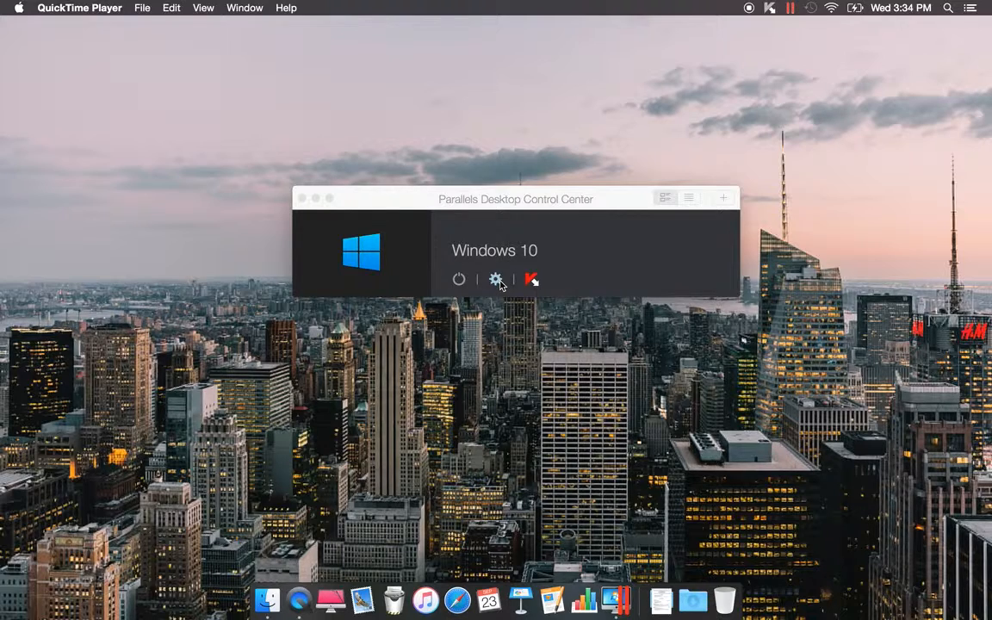
- Bring up the Windows 10 VM's configuration at Hardware > Graphics, showing 1014 MB graphics memory
{"action": "left_click", "coordinate": [496, 279]}
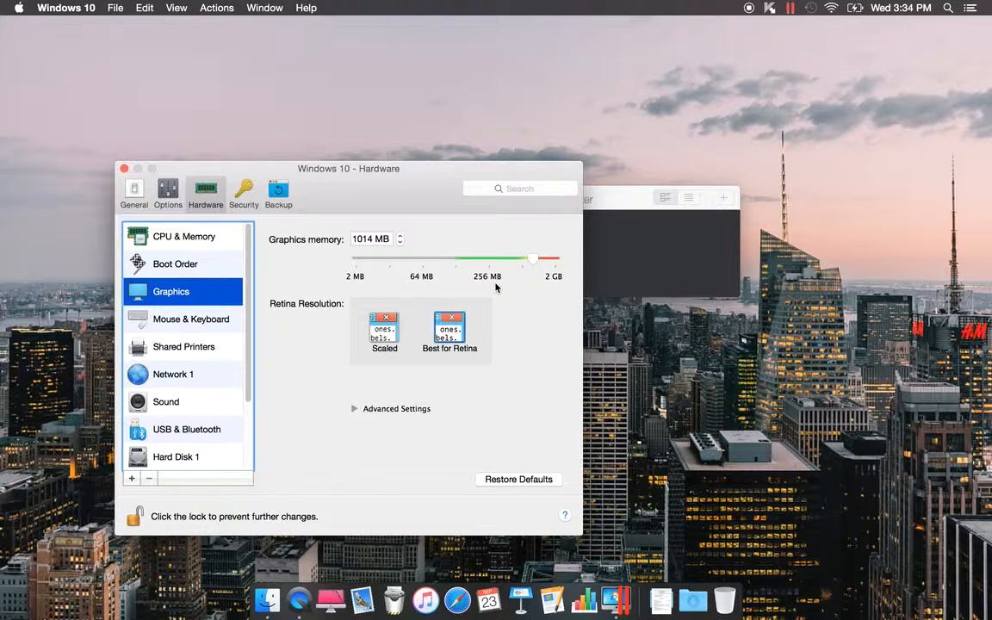
{"action": "mouse_move", "coordinate": [355, 279]}
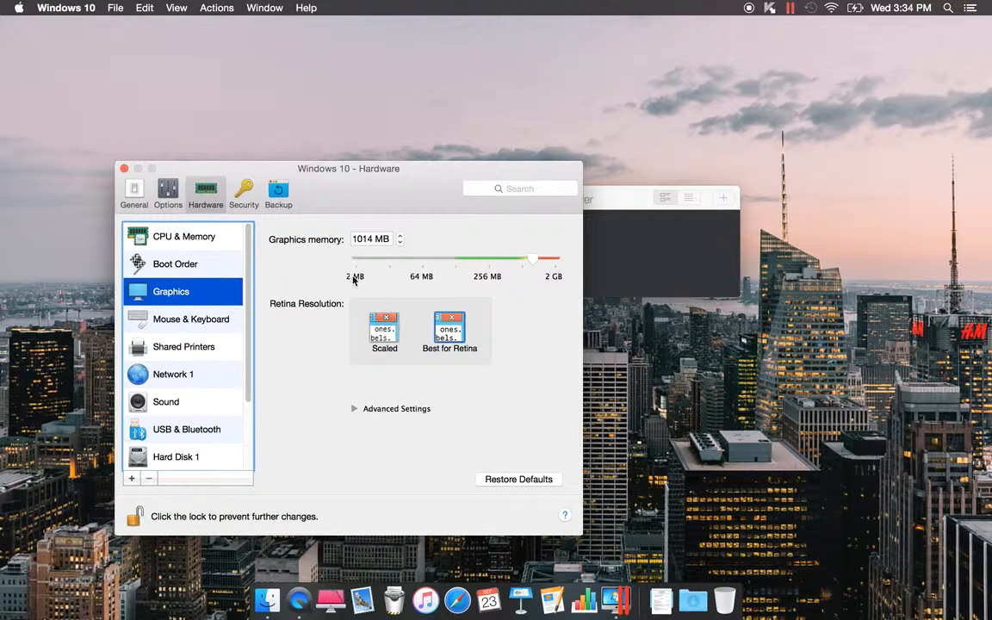
{"action": "mouse_move", "coordinate": [559, 287]}
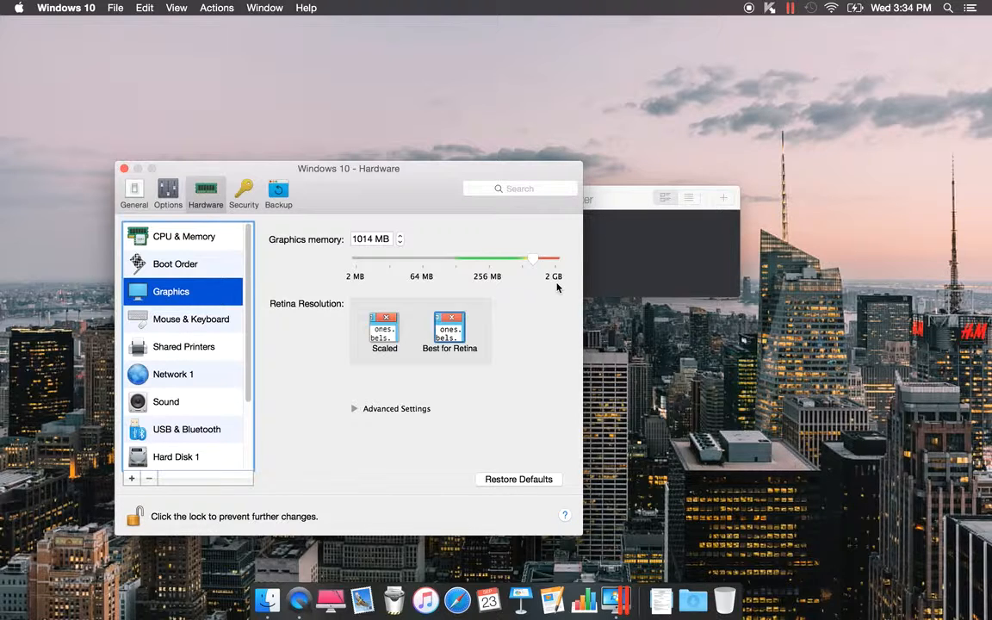
- Show CPU & Memory and reselect 2 processors, leaving memory at 8192 MB
{"action": "left_click", "coordinate": [182, 236]}
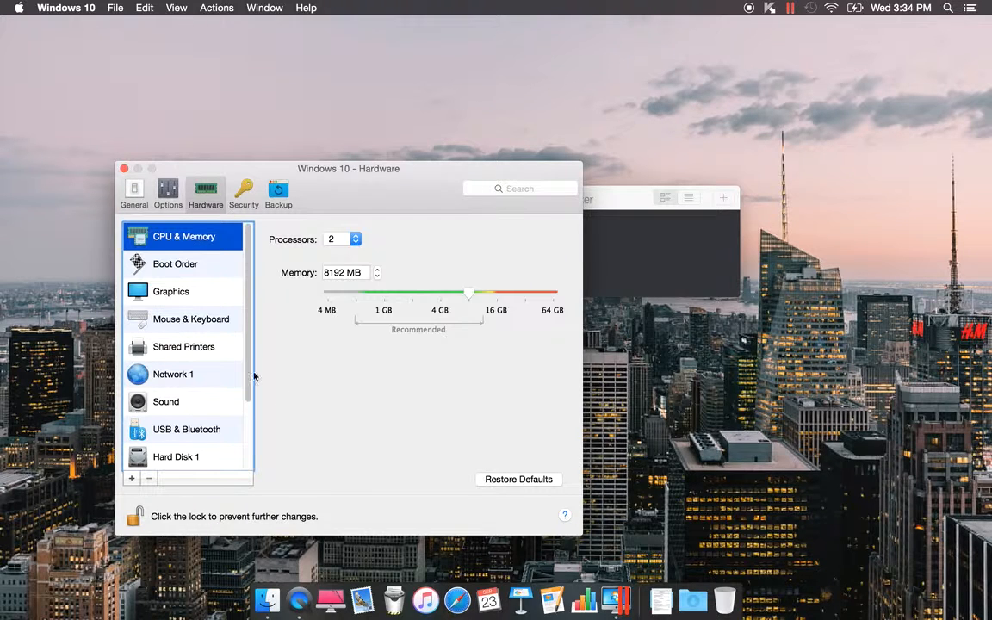
{"action": "mouse_move", "coordinate": [375, 427]}
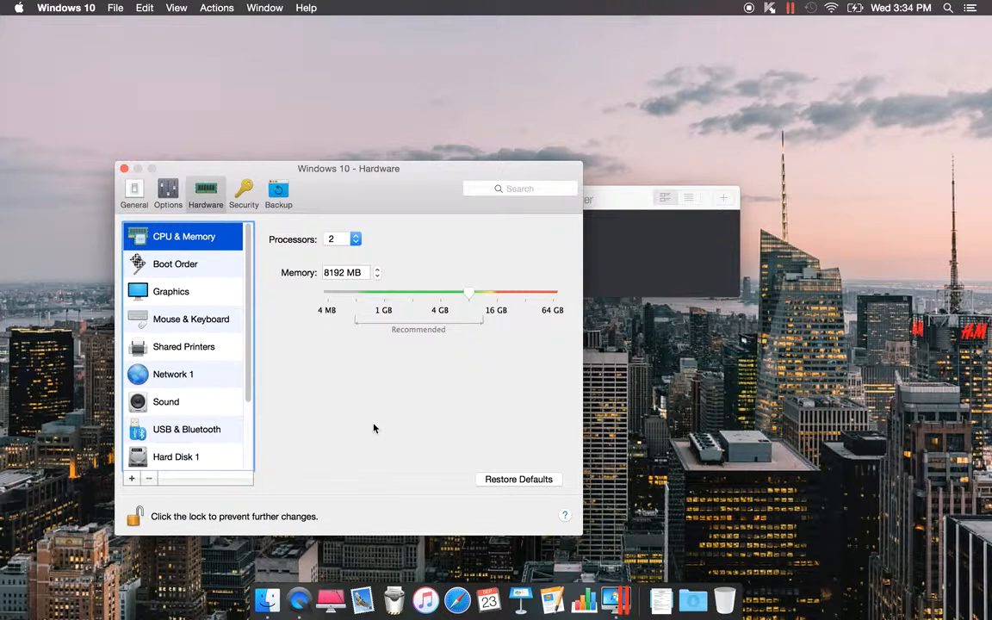
{"action": "mouse_move", "coordinate": [329, 252]}
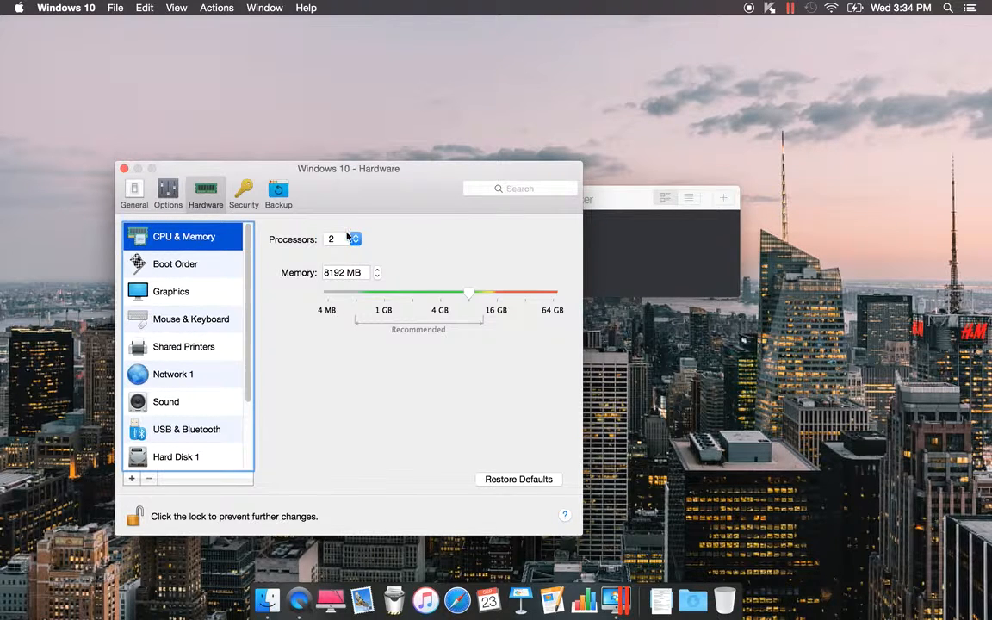
{"action": "left_click", "coordinate": [353, 237]}
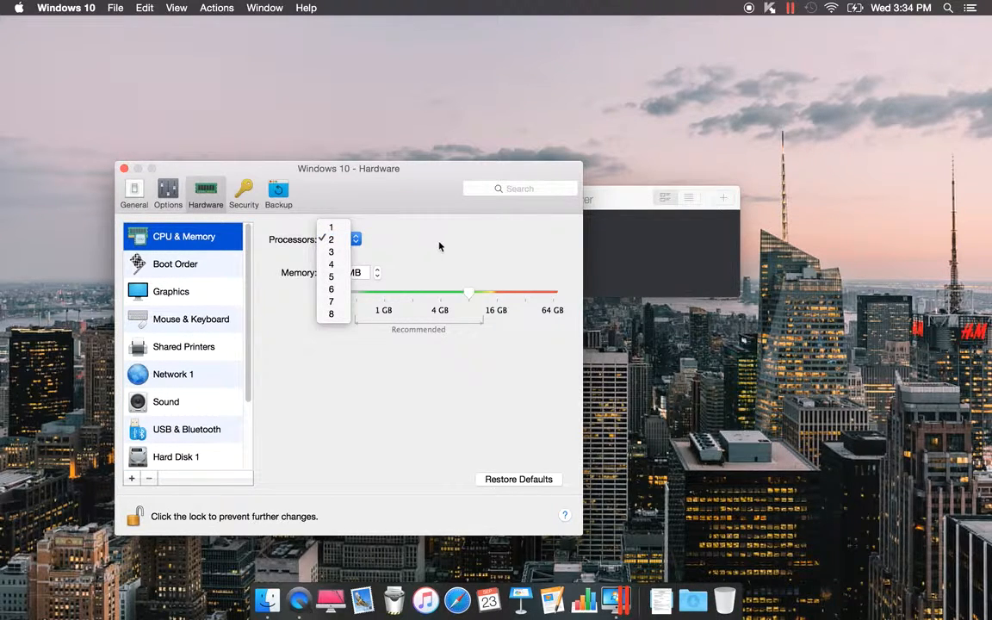
{"action": "left_click", "coordinate": [331, 237]}
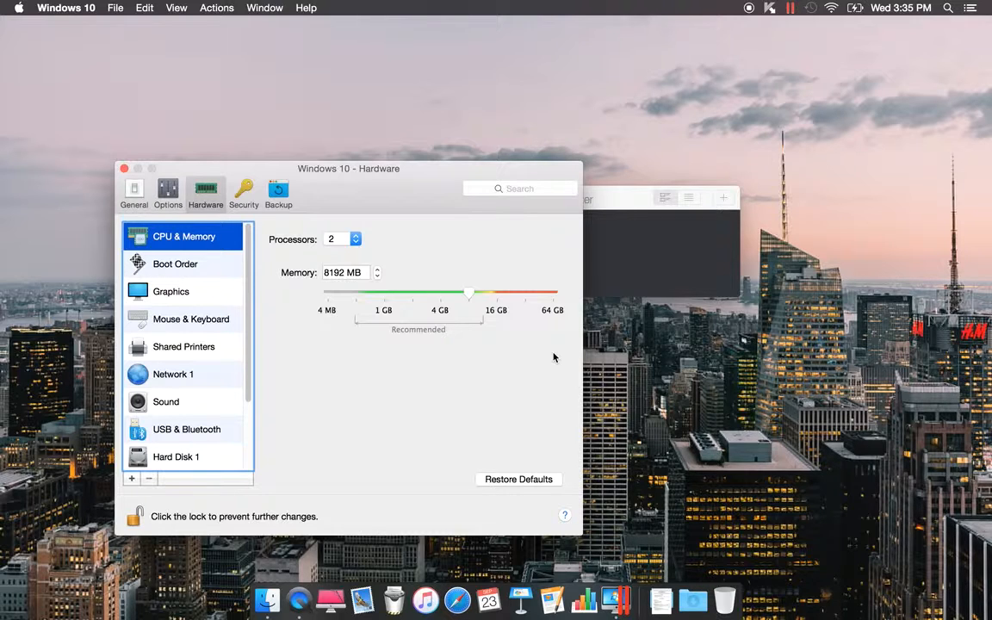
{"action": "mouse_move", "coordinate": [455, 339]}
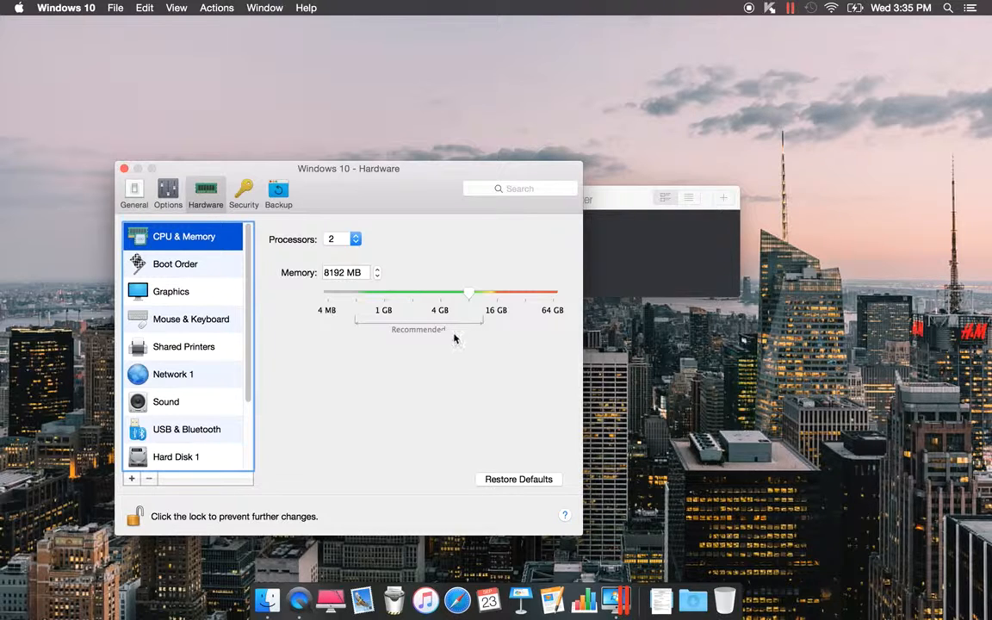
{"action": "mouse_move", "coordinate": [455, 323]}
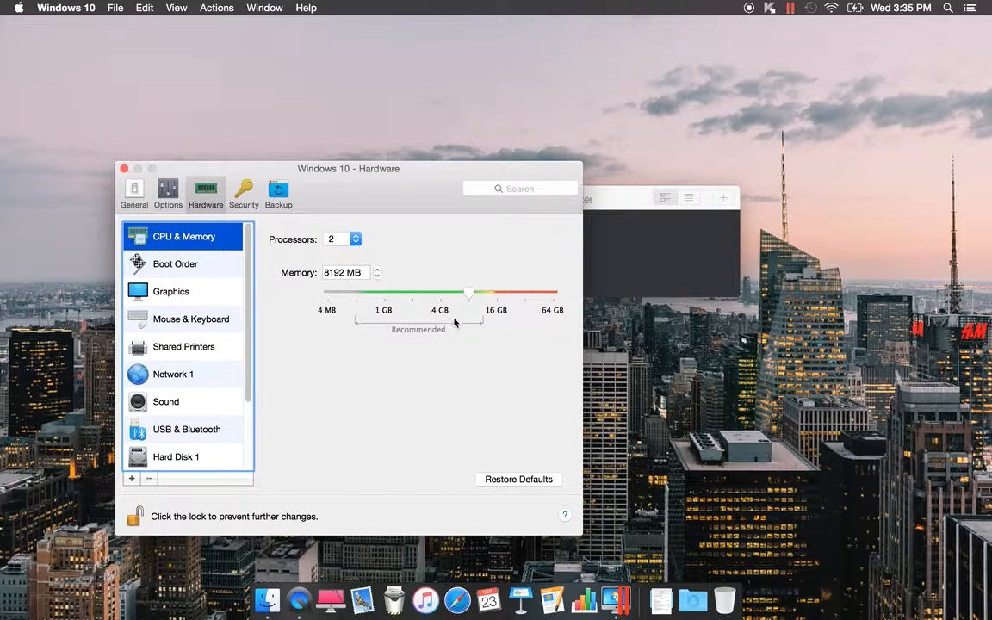
{"action": "mouse_move", "coordinate": [438, 436]}
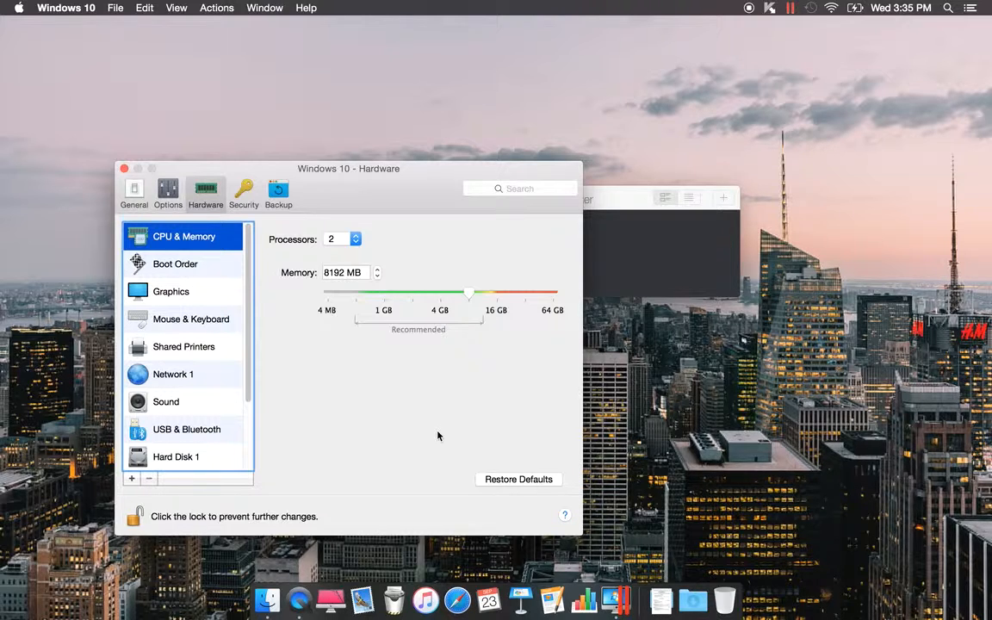
- Check Boot Order, then return to Graphics (1014 MB) and scroll further down the hardware list
{"action": "left_click", "coordinate": [175, 264]}
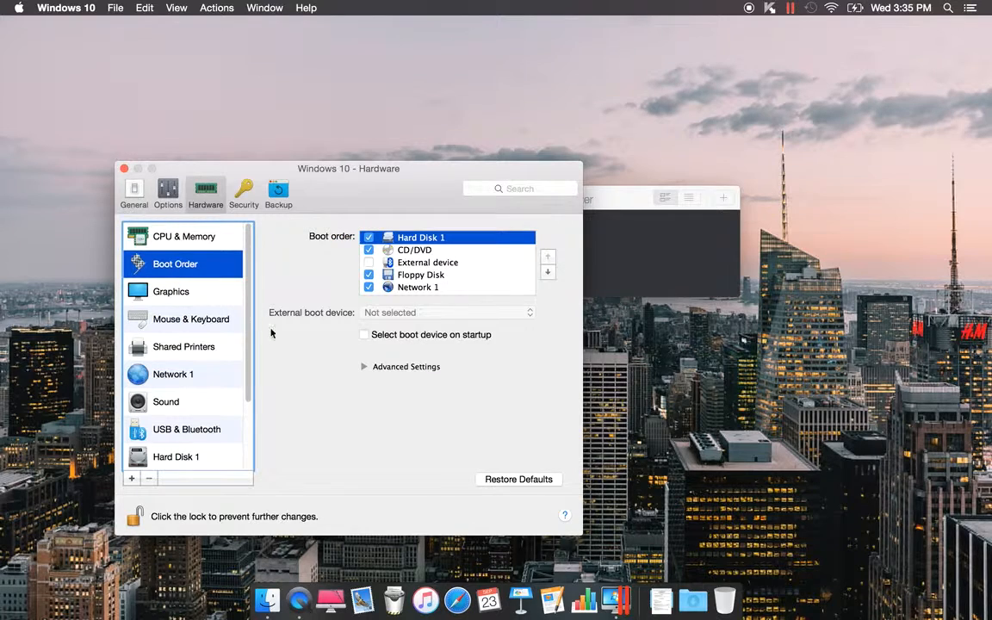
{"action": "mouse_move", "coordinate": [485, 263]}
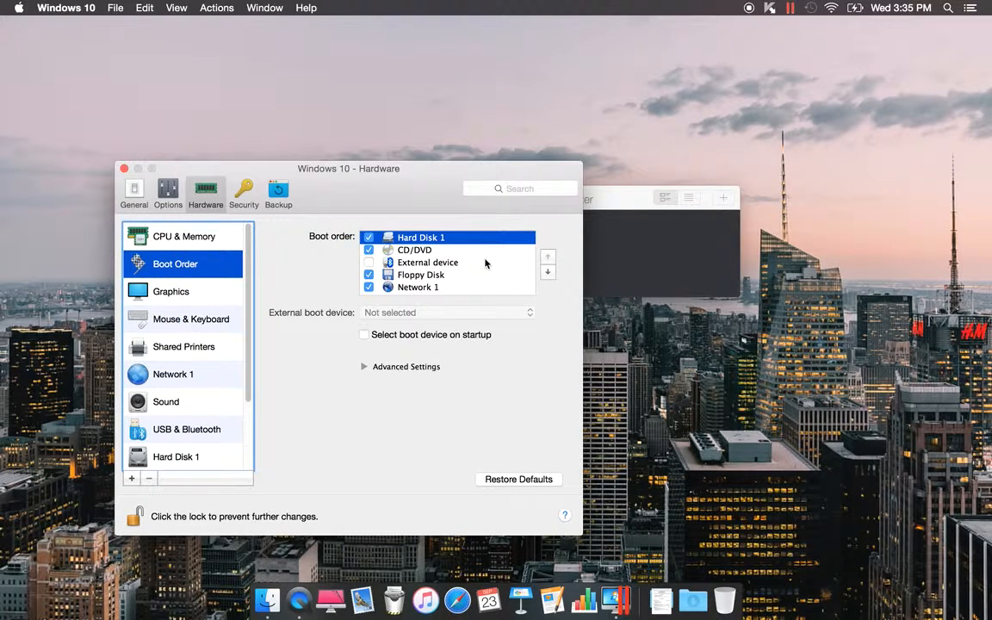
{"action": "left_click", "coordinate": [170, 291]}
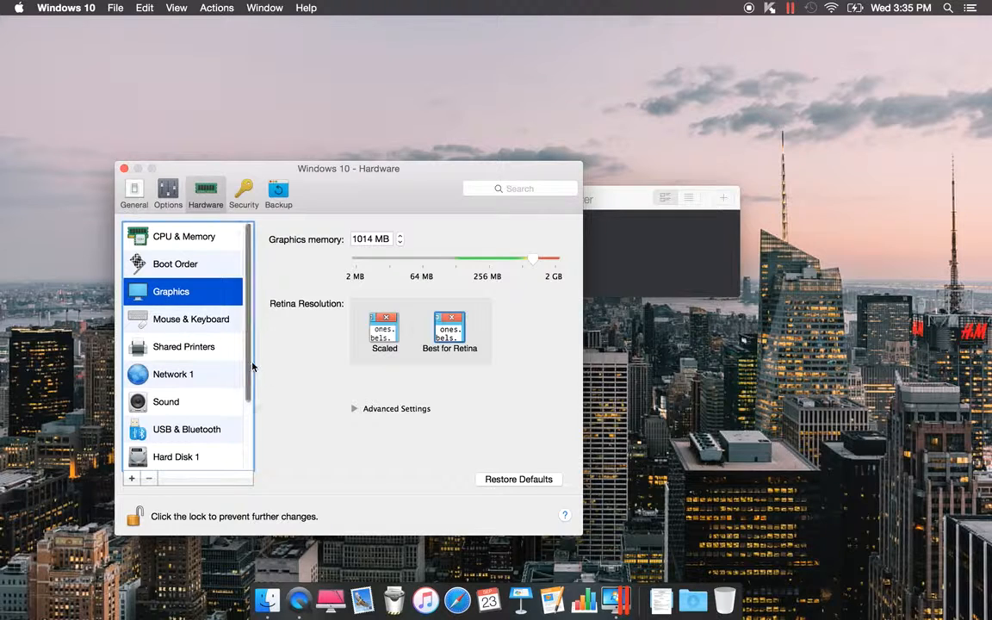
{"action": "scroll", "scroll_direction": "down", "scroll_amount": 3}
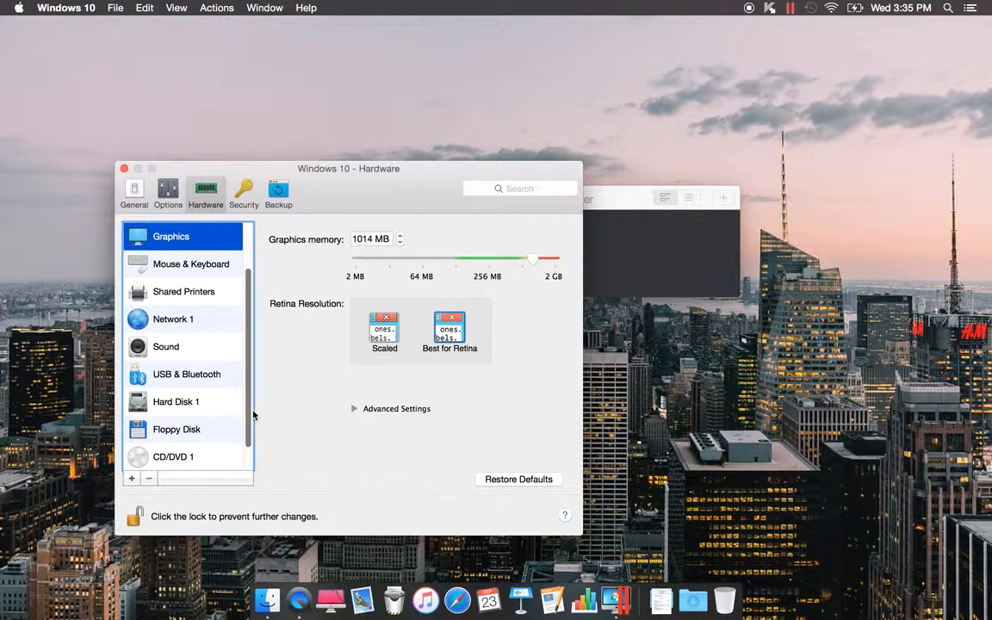
{"action": "scroll", "scroll_direction": "down", "scroll_amount": 3}
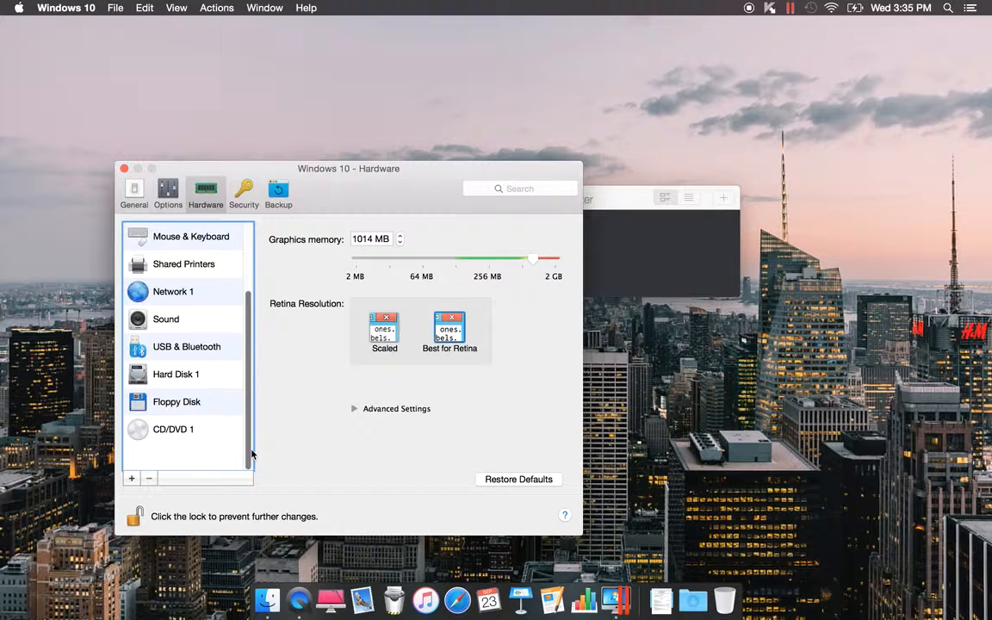
- Show the Full Screen settings under Options, with OS X full screen enabled
{"action": "left_click", "coordinate": [169, 191]}
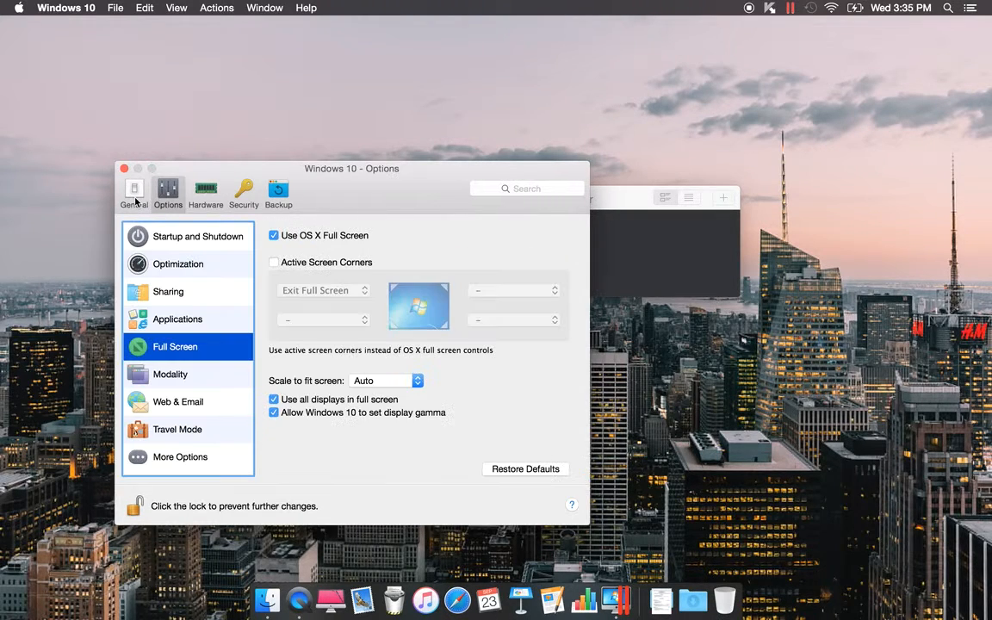
{"action": "mouse_move", "coordinate": [256, 294]}
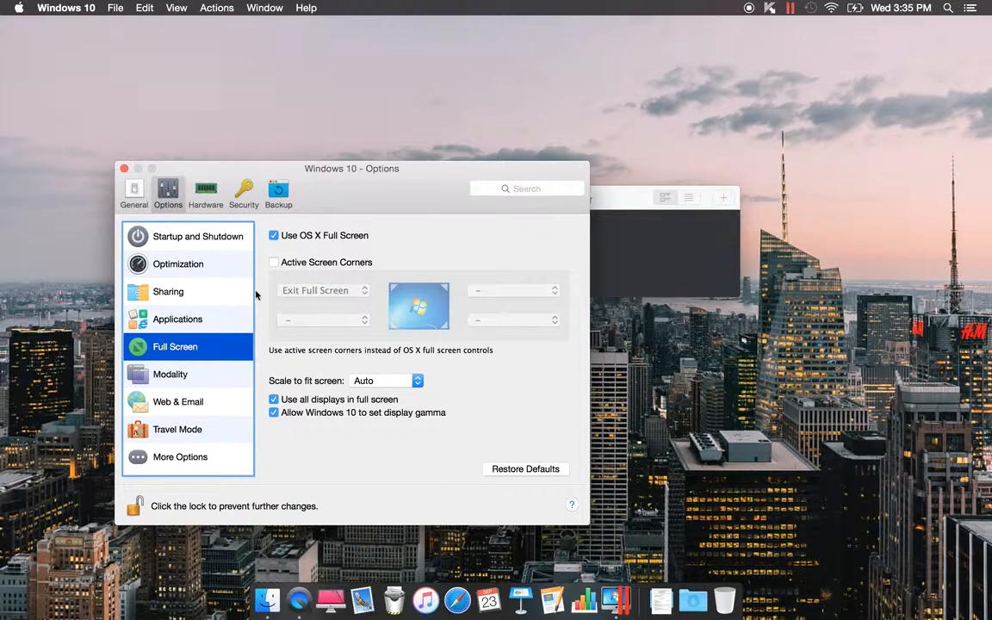
{"action": "mouse_move", "coordinate": [493, 341]}
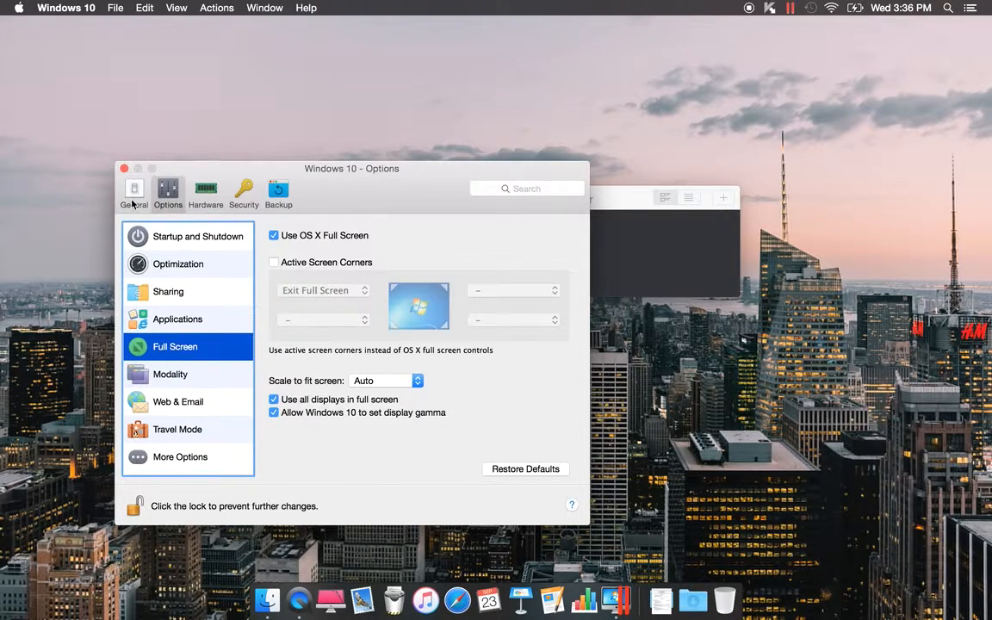
- In General, reclaim unused disk space and confirm, dropping total size to 44.8 GB
{"action": "left_click", "coordinate": [134, 191]}
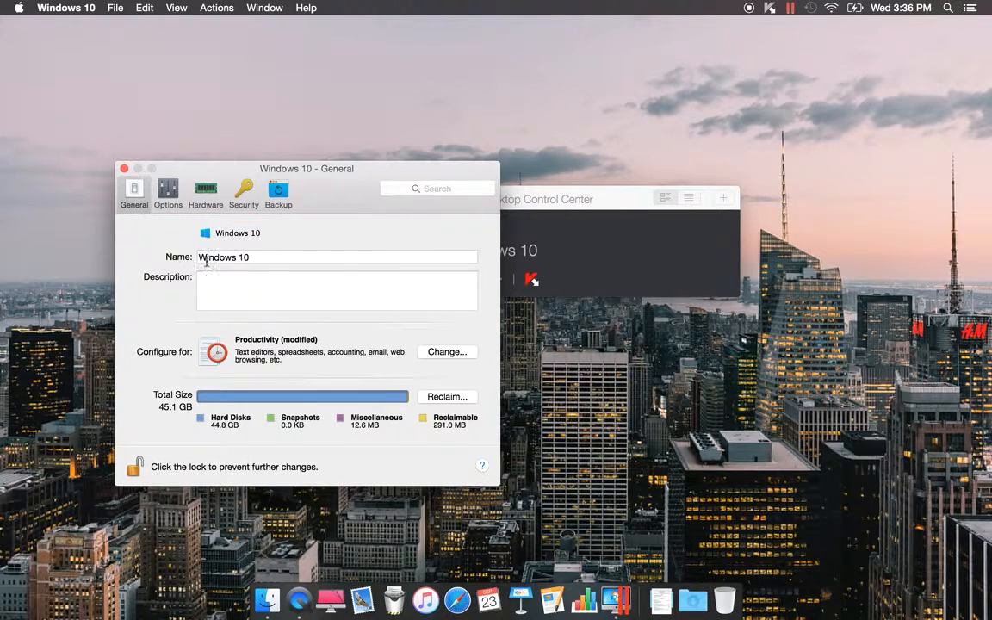
{"action": "mouse_move", "coordinate": [443, 439]}
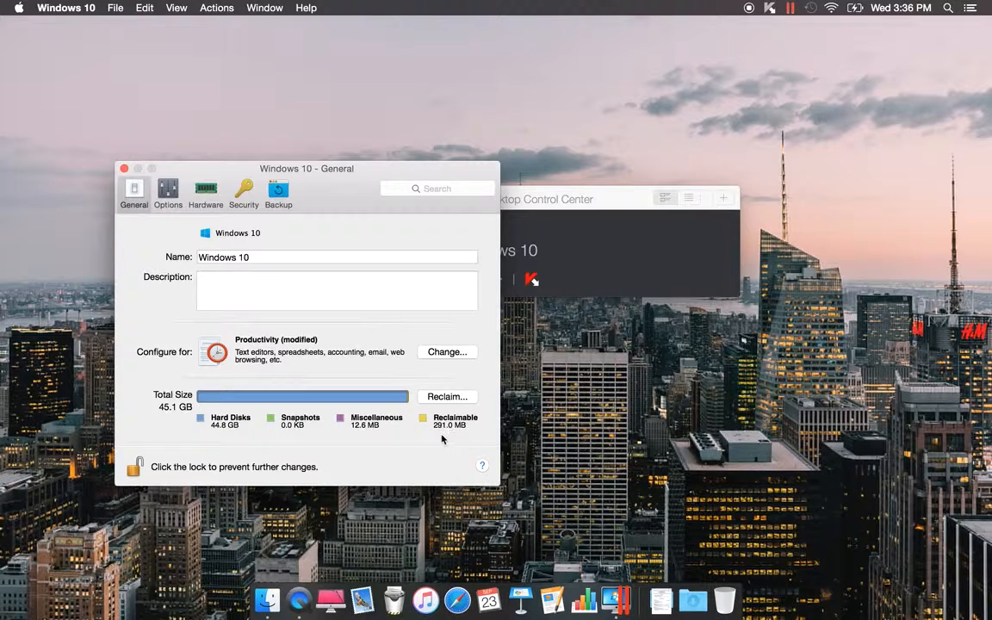
{"action": "left_click", "coordinate": [448, 396]}
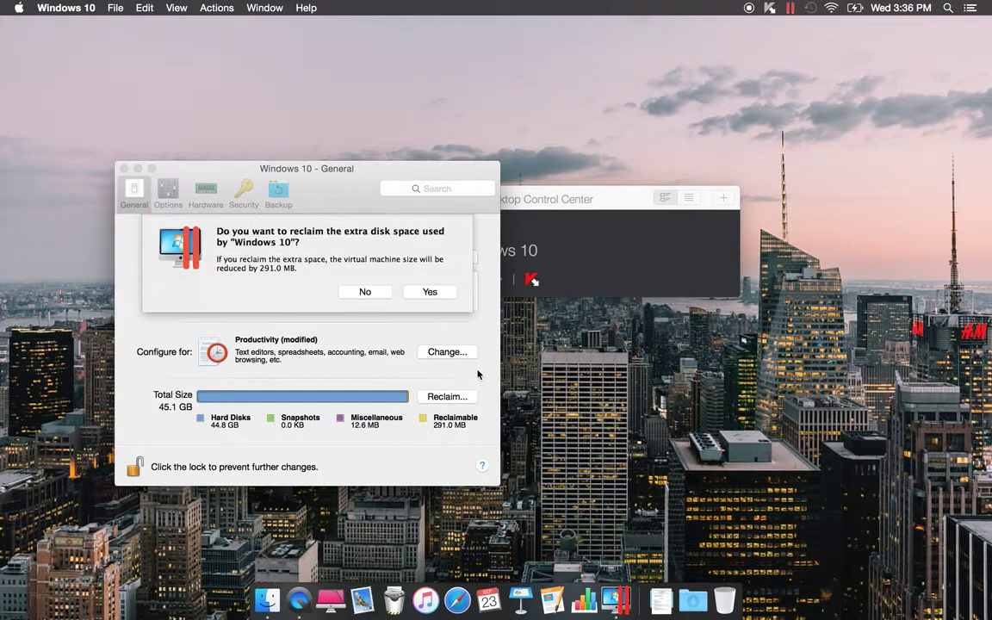
{"action": "left_click", "coordinate": [429, 291]}
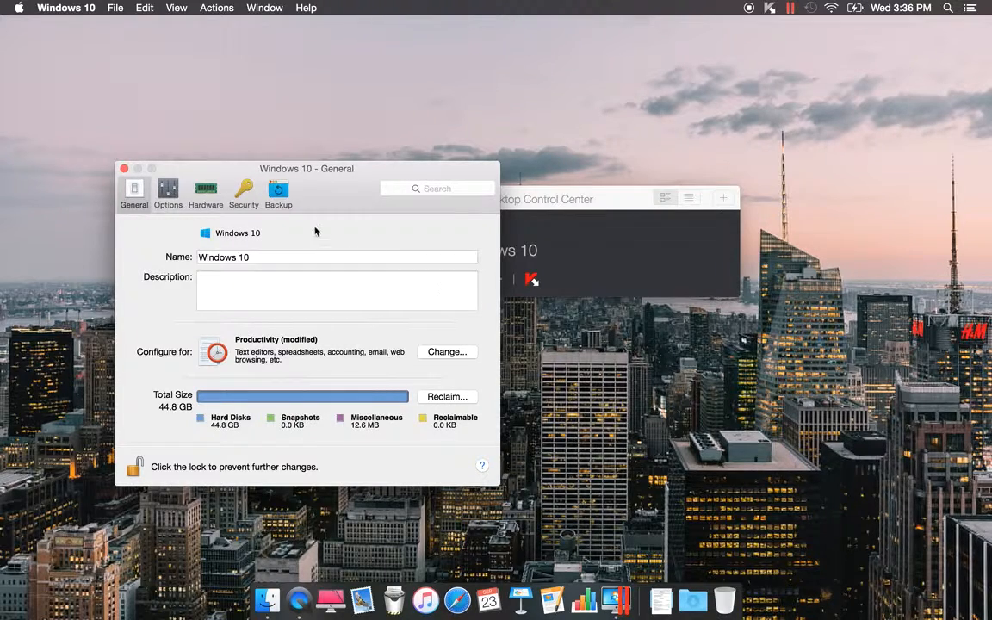
- Show the Security settings, with encryption off and no password requirements checked
{"action": "left_click", "coordinate": [244, 191]}
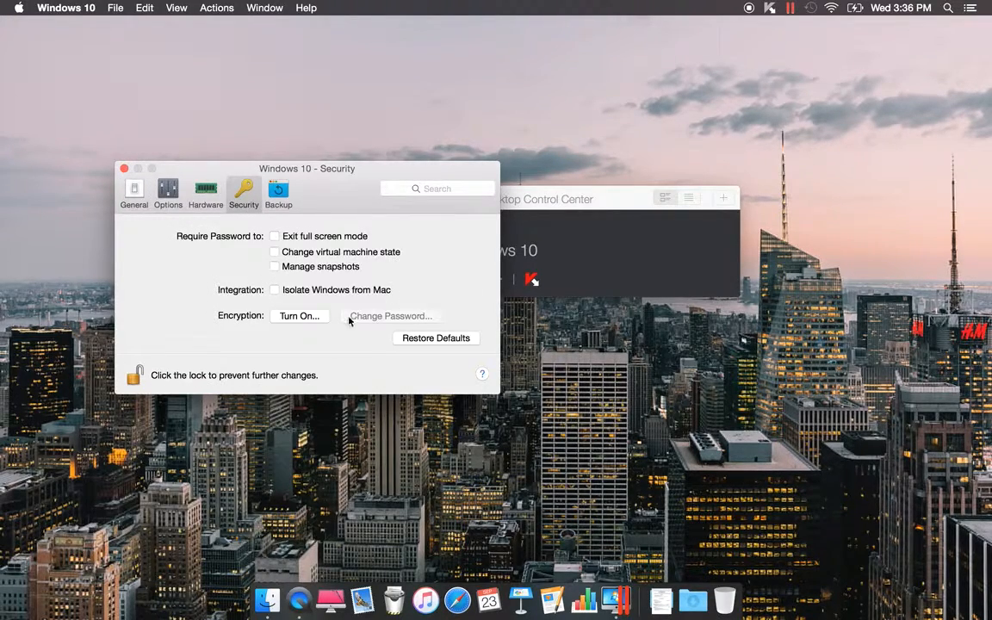
{"action": "mouse_move", "coordinate": [464, 403]}
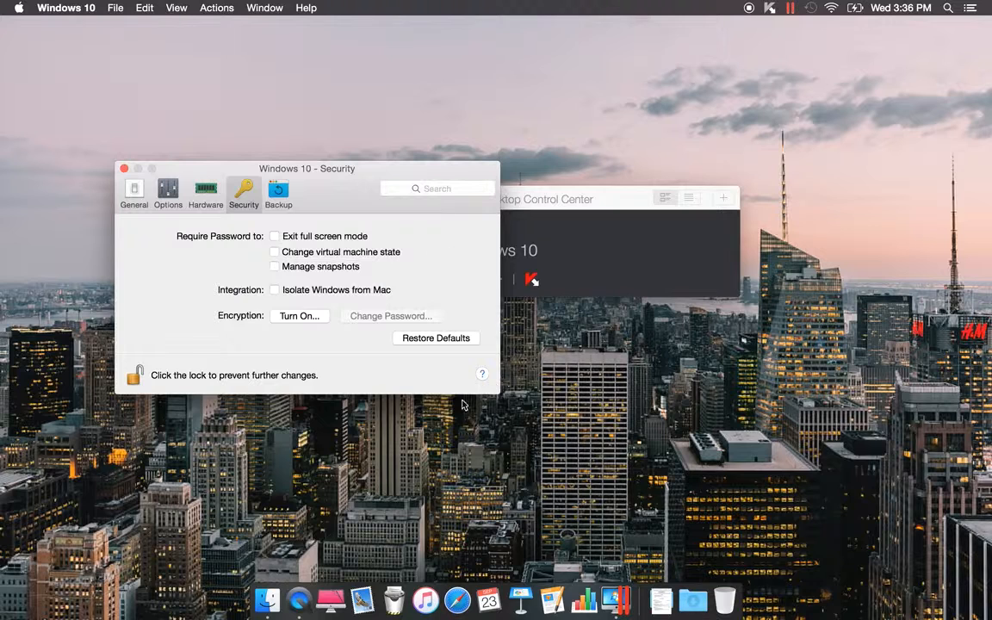
{"action": "mouse_move", "coordinate": [406, 365]}
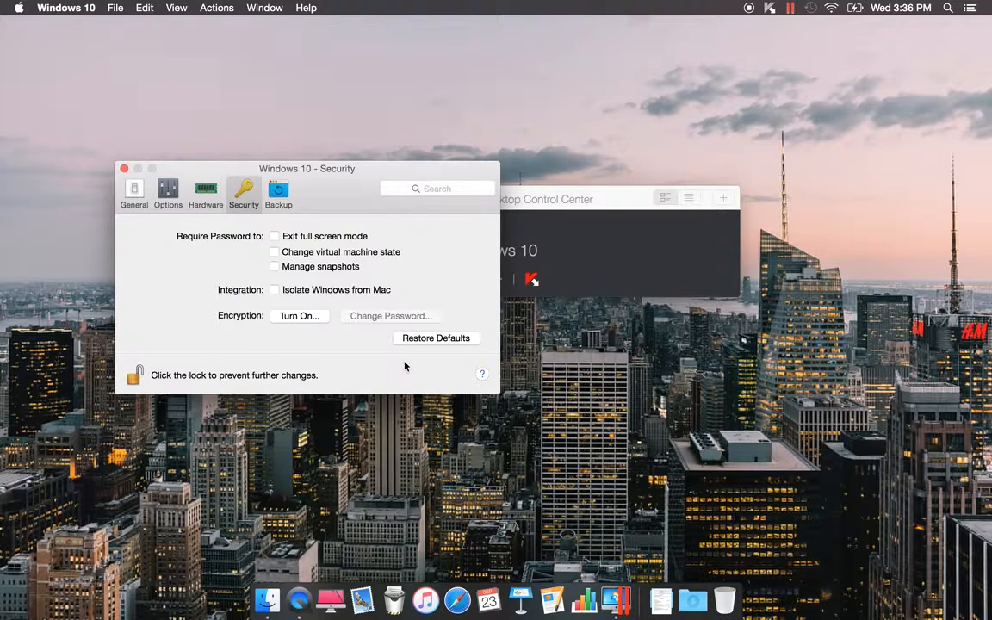
{"action": "mouse_move", "coordinate": [477, 362]}
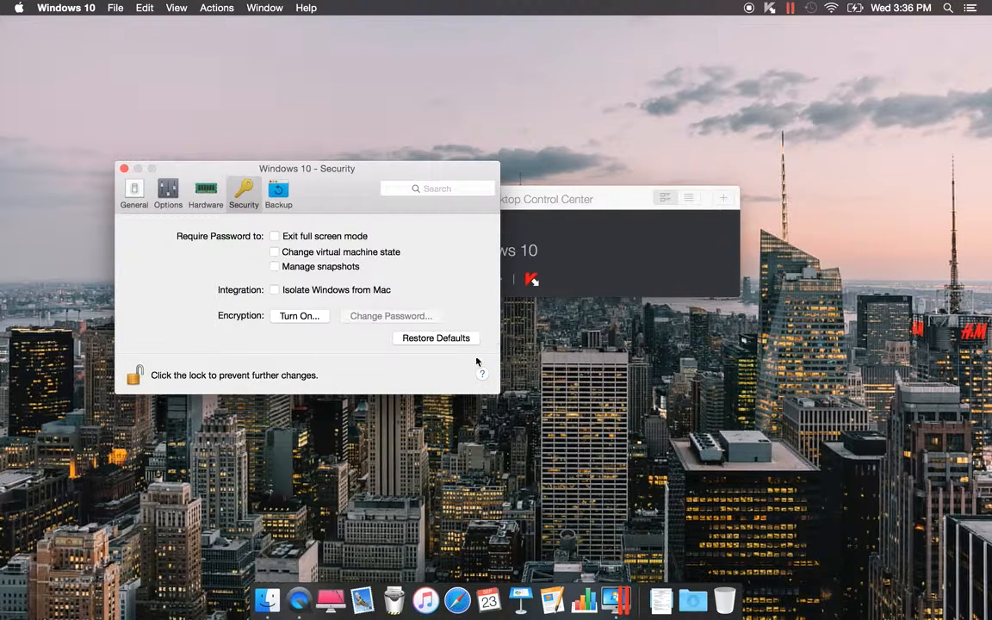
{"action": "mouse_move", "coordinate": [217, 248]}
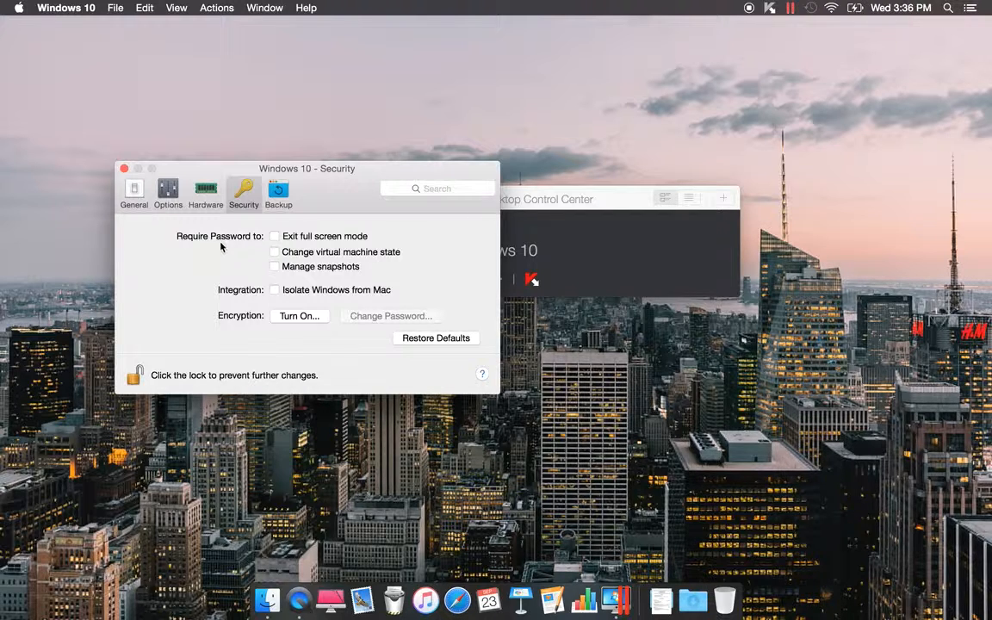
- Review Backup and CPU & Memory, then close the configuration window, leaving Control Center
{"action": "left_click", "coordinate": [279, 191]}
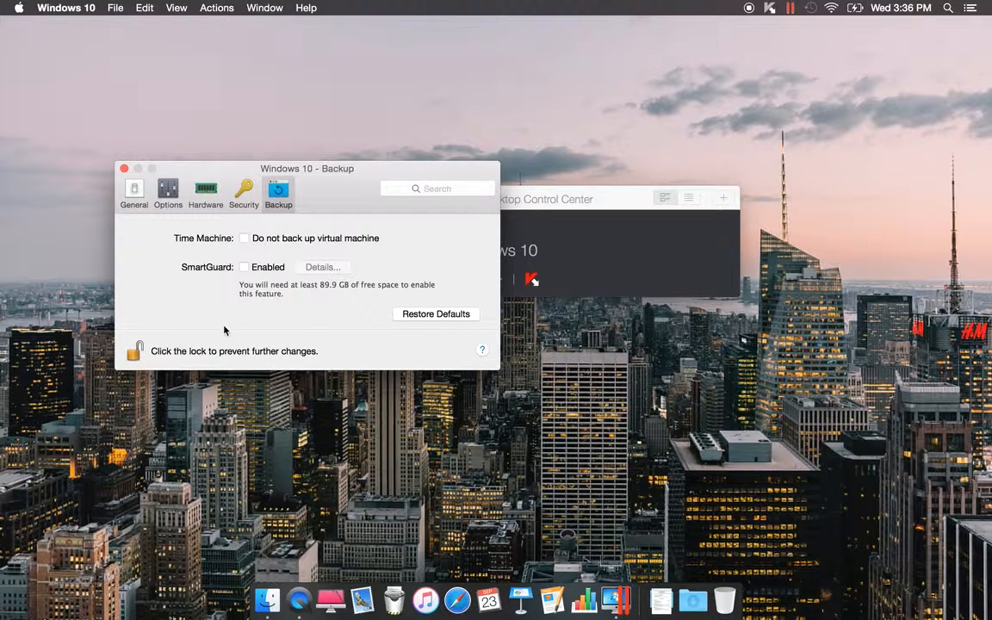
{"action": "mouse_move", "coordinate": [245, 348]}
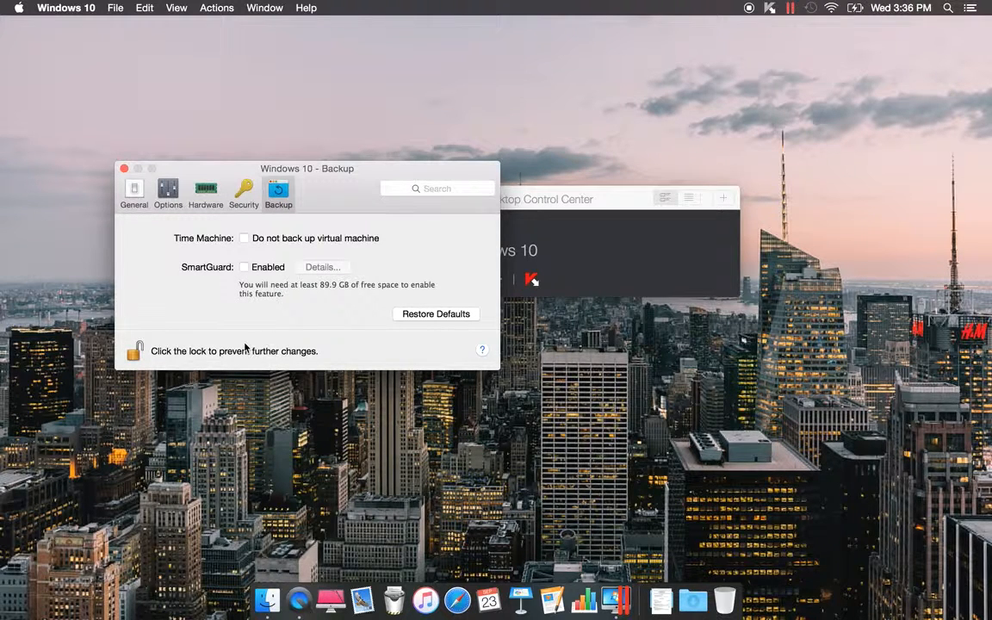
{"action": "mouse_move", "coordinate": [217, 219]}
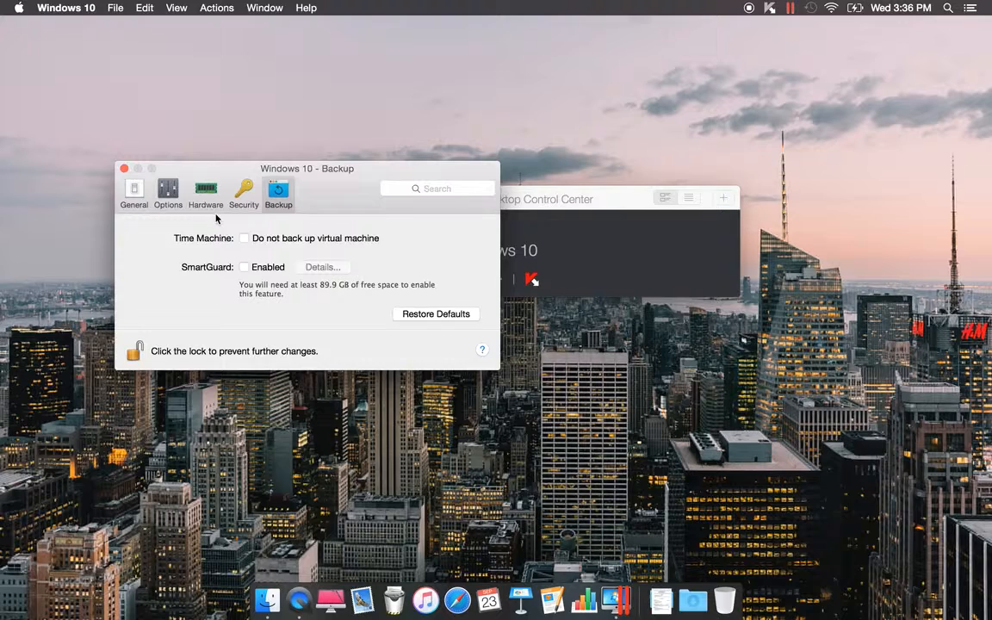
{"action": "left_click", "coordinate": [206, 191]}
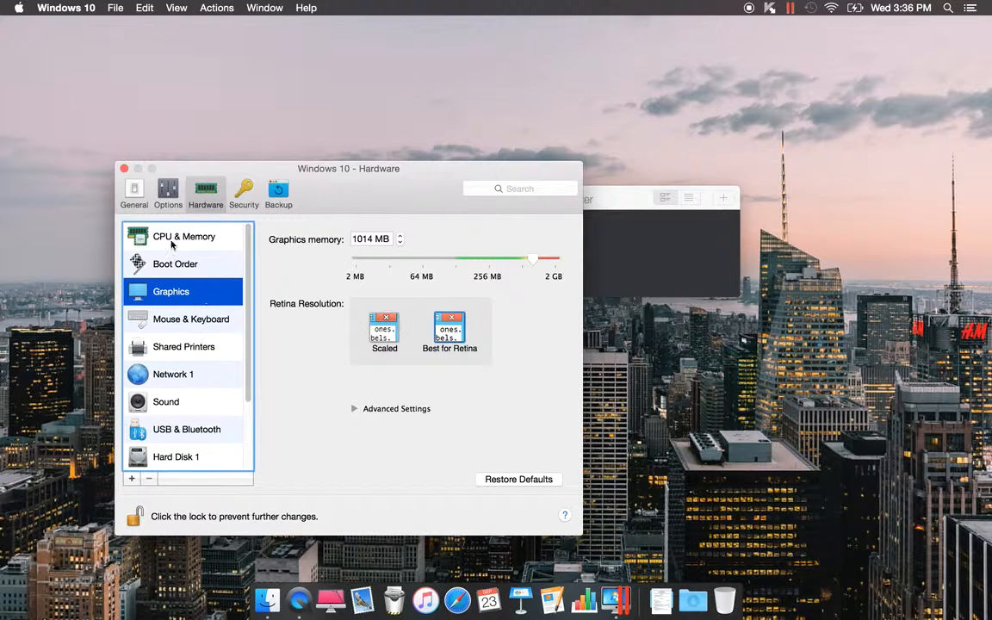
{"action": "left_click", "coordinate": [183, 236]}
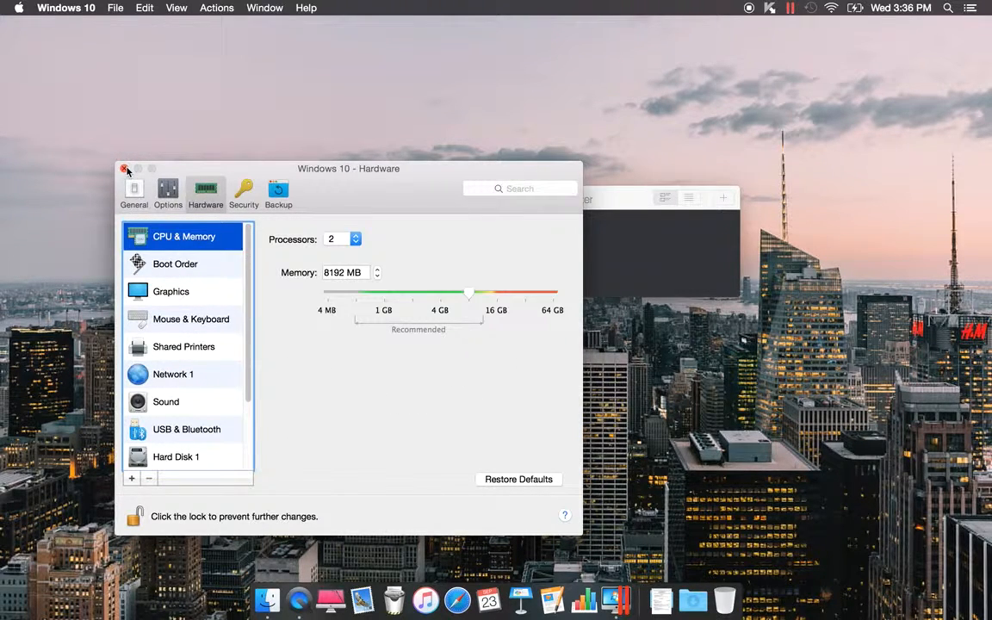
{"action": "left_click", "coordinate": [126, 169]}
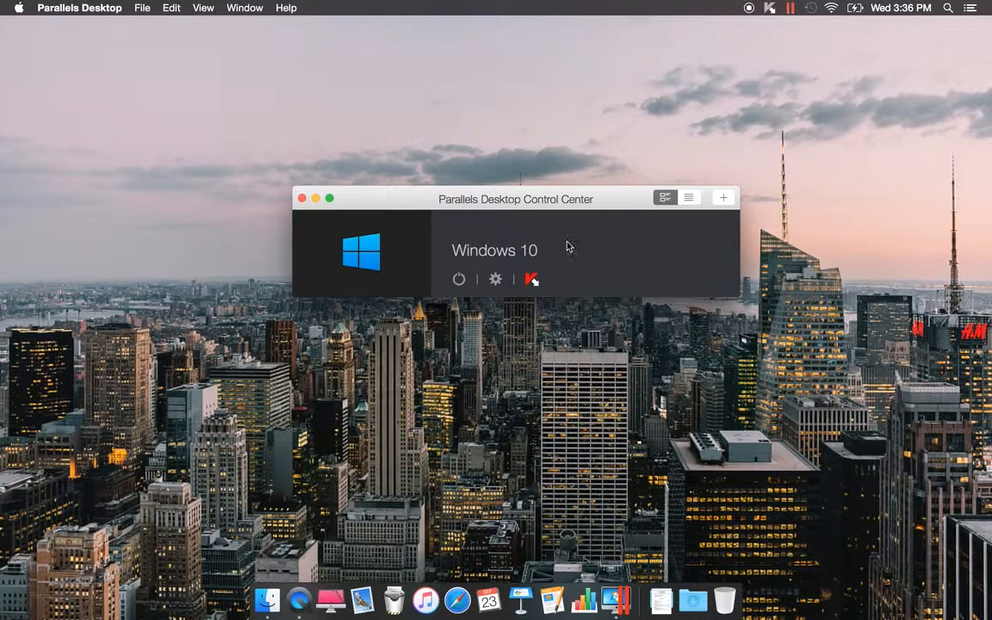
{"action": "mouse_move", "coordinate": [534, 224]}
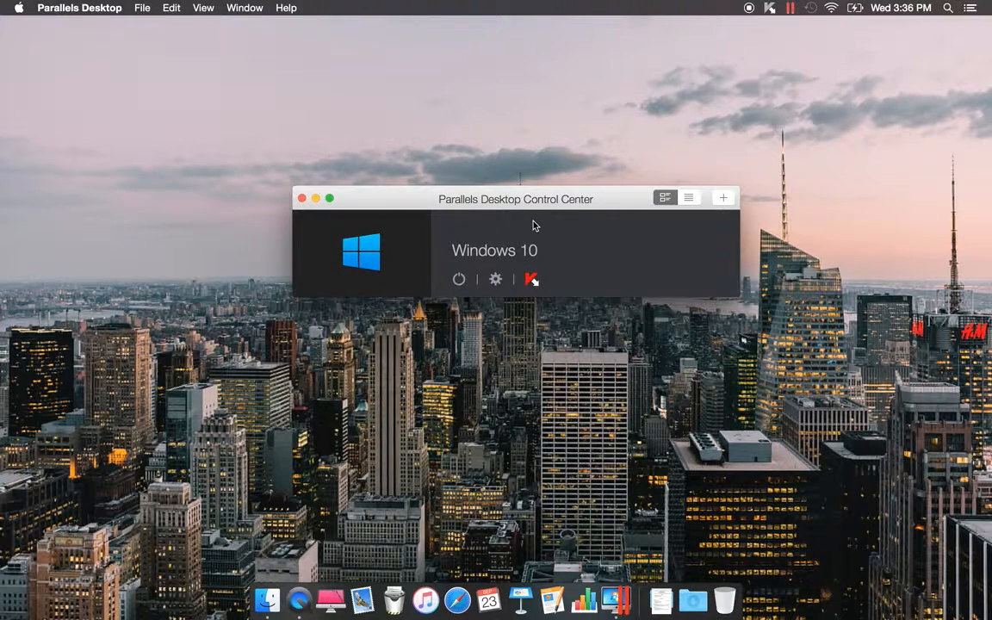